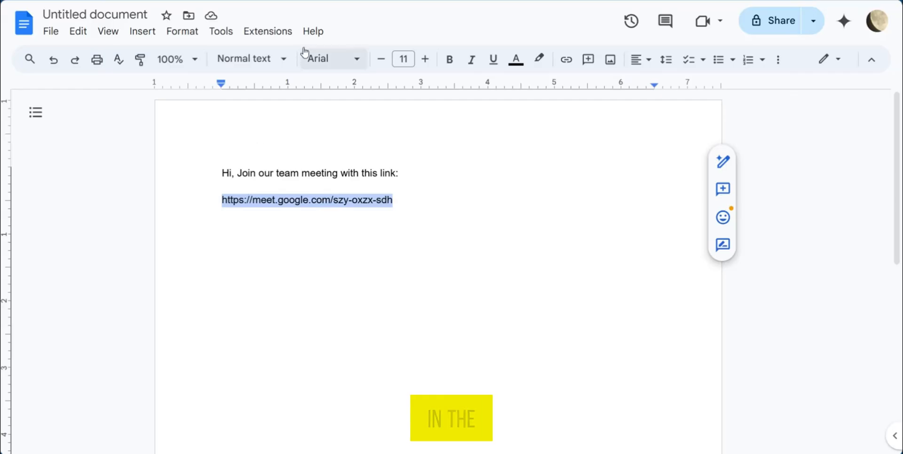
# - Request entry to the meeting with Ask to join from the pre-join screen
pyautogui.click(307, 200)
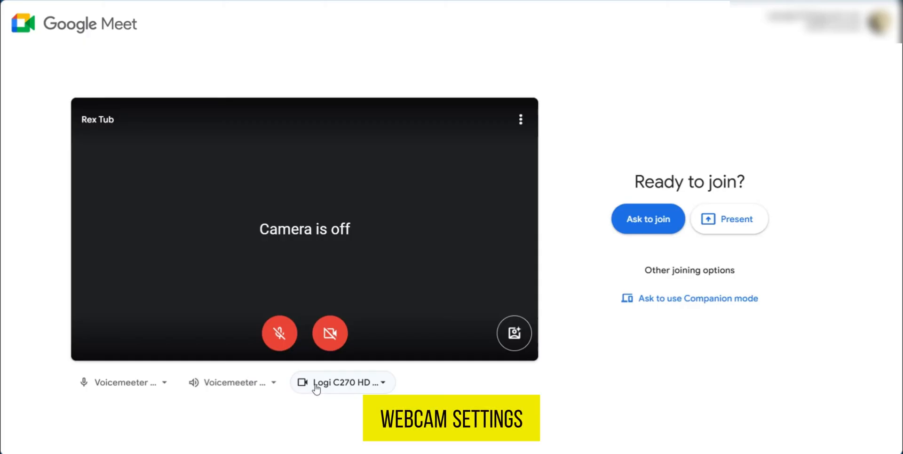
pyautogui.moveTo(640, 226)
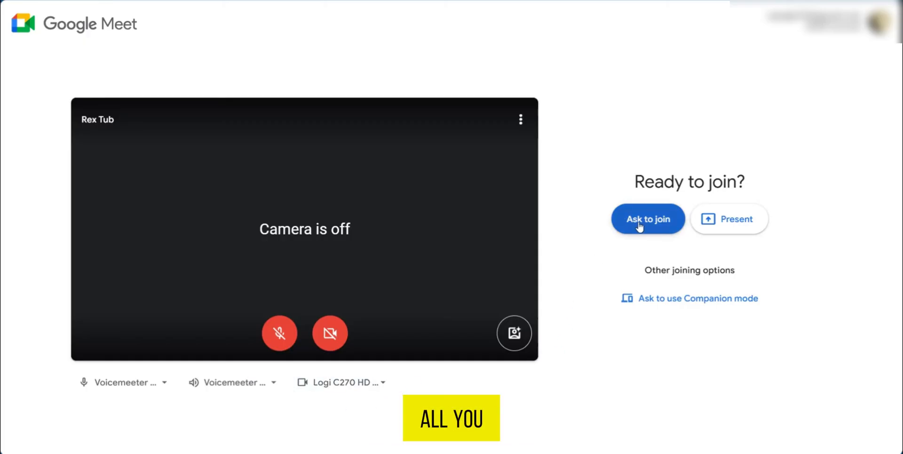